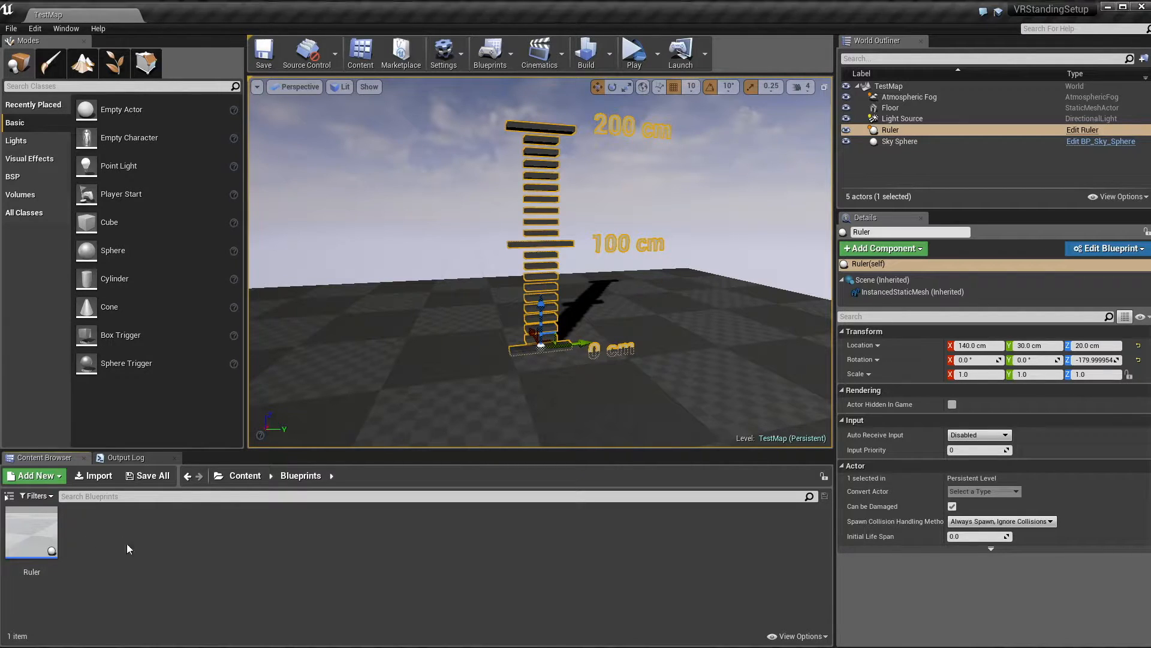
# Add a new Blueprint Class with Pawn as its parent, named StandingPawn.
pyautogui.click(33, 475)
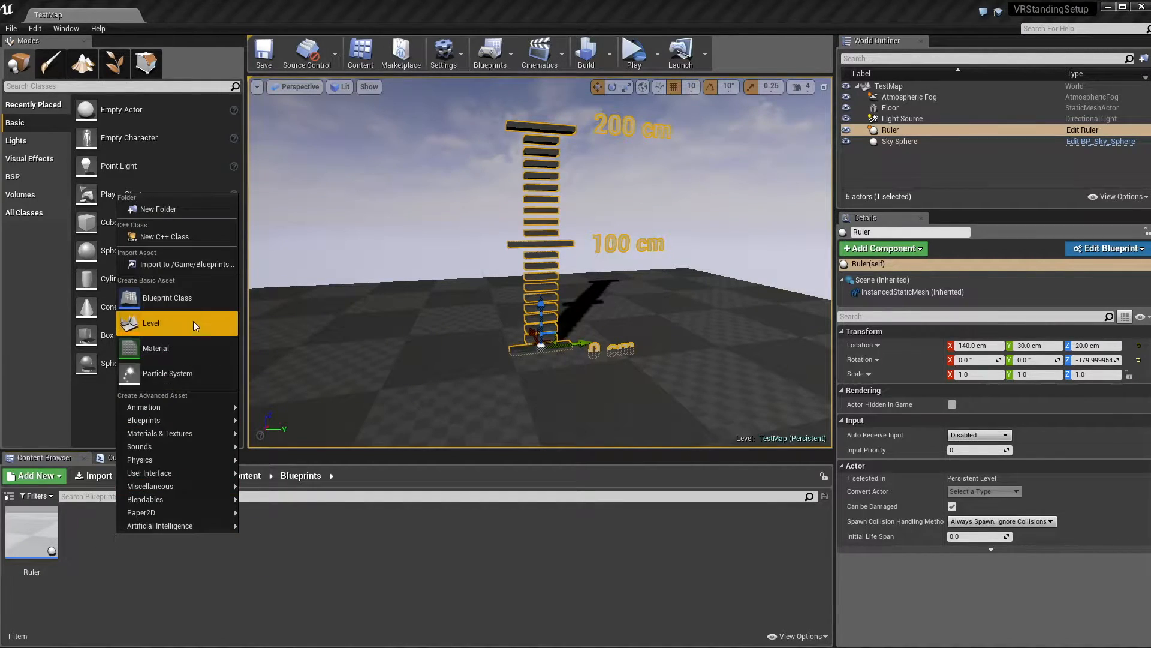
pyautogui.click(166, 297)
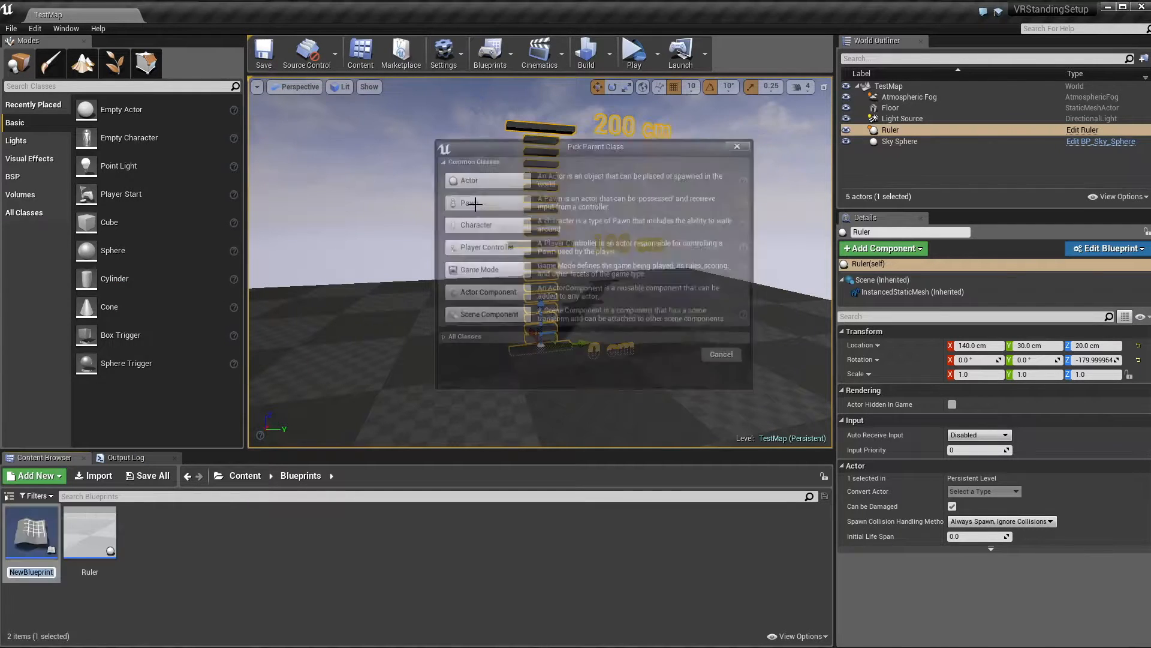
pyautogui.click(720, 353)
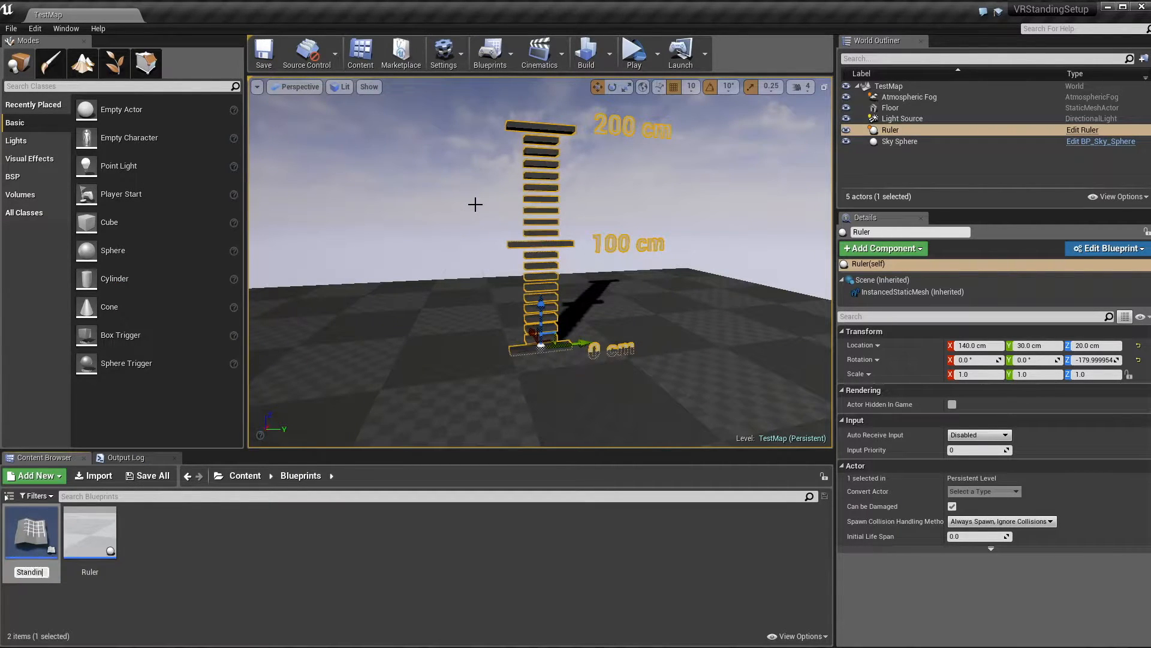
pyautogui.click(90, 530)
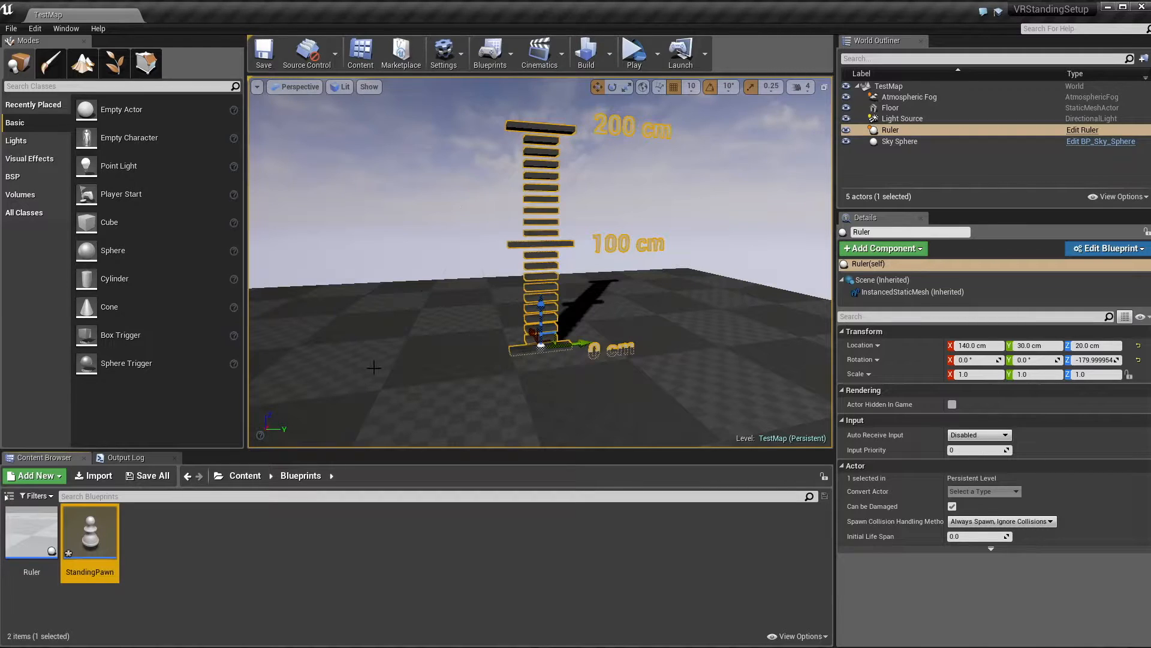
pyautogui.moveTo(520, 245)
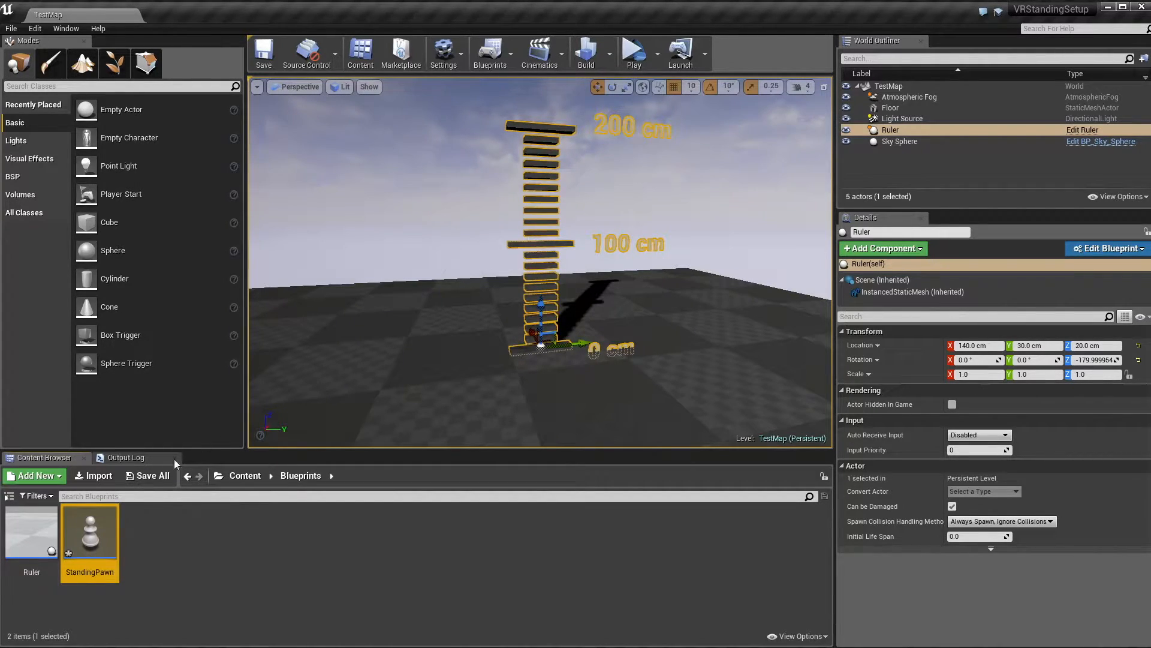
# Open the StandingPawn blueprint and add a Scene component named CameraRoot.
pyautogui.doubleClick(90, 531)
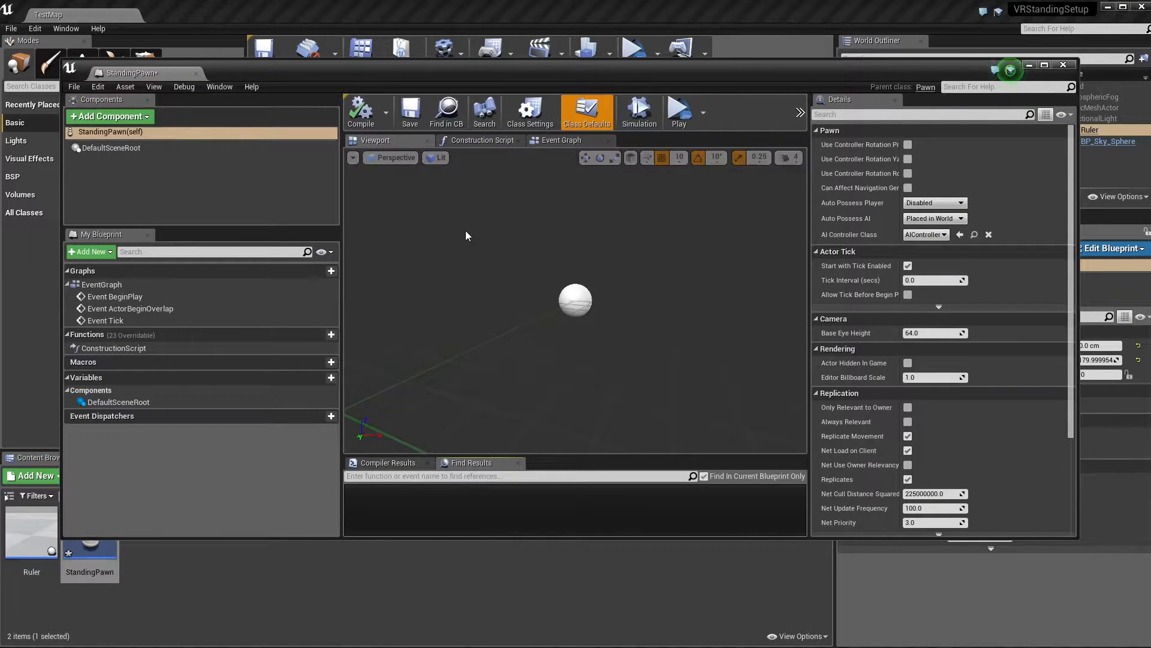
pyautogui.click(109, 116)
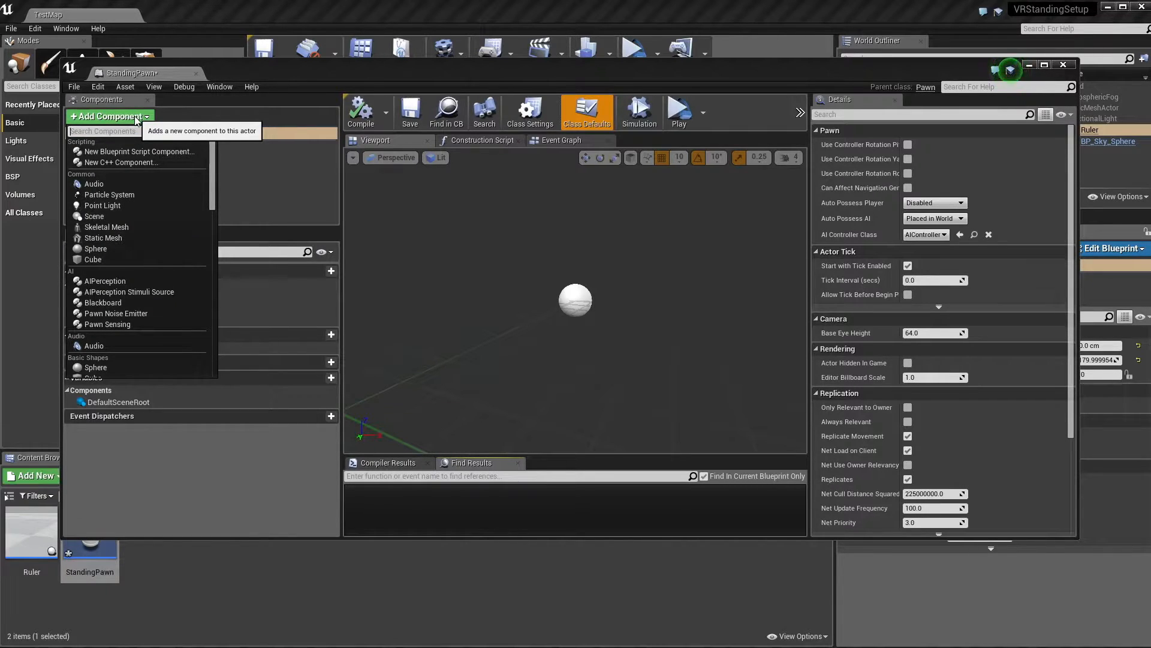
pyautogui.click(94, 216)
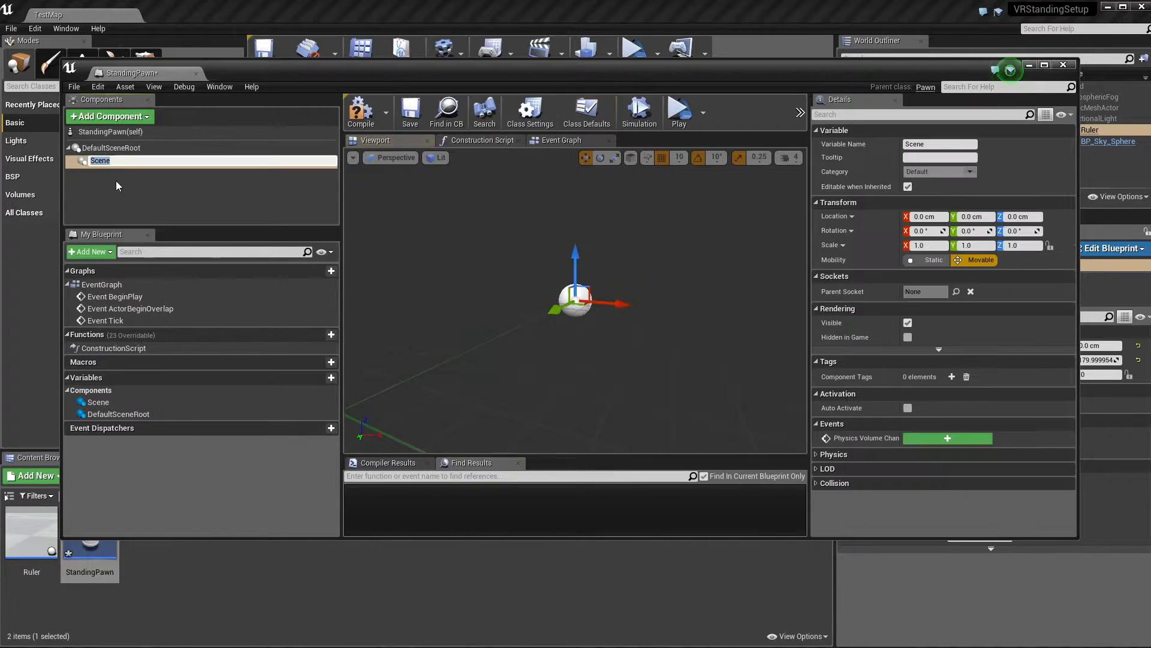
pyautogui.write('CameraRoot')
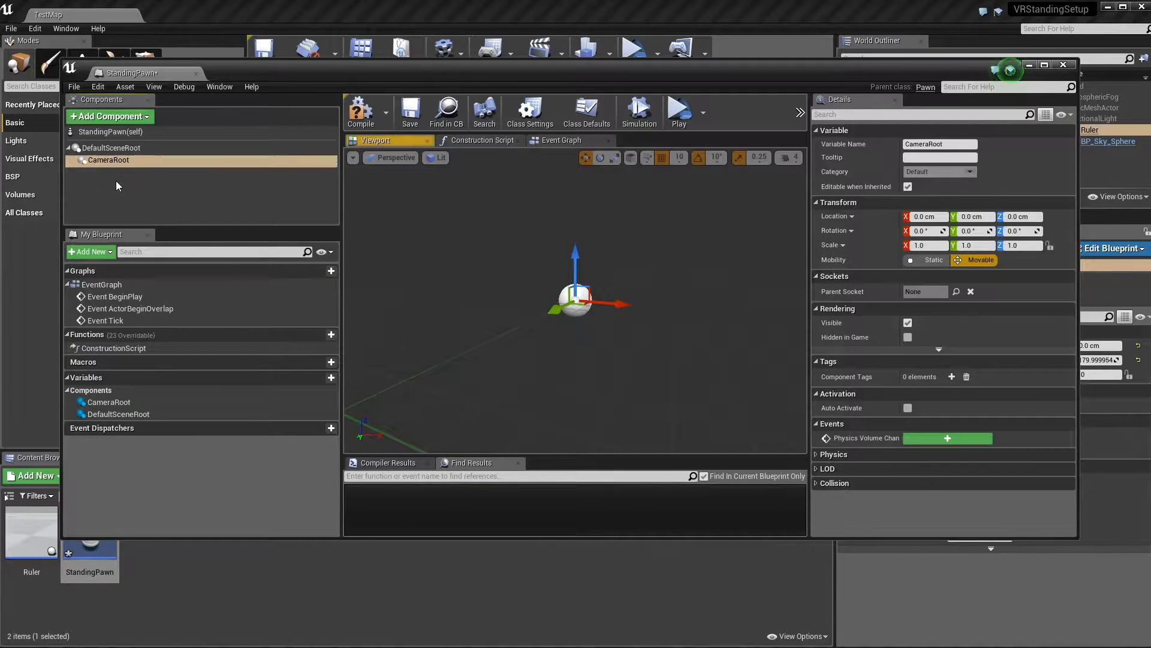
pyautogui.moveTo(111, 116)
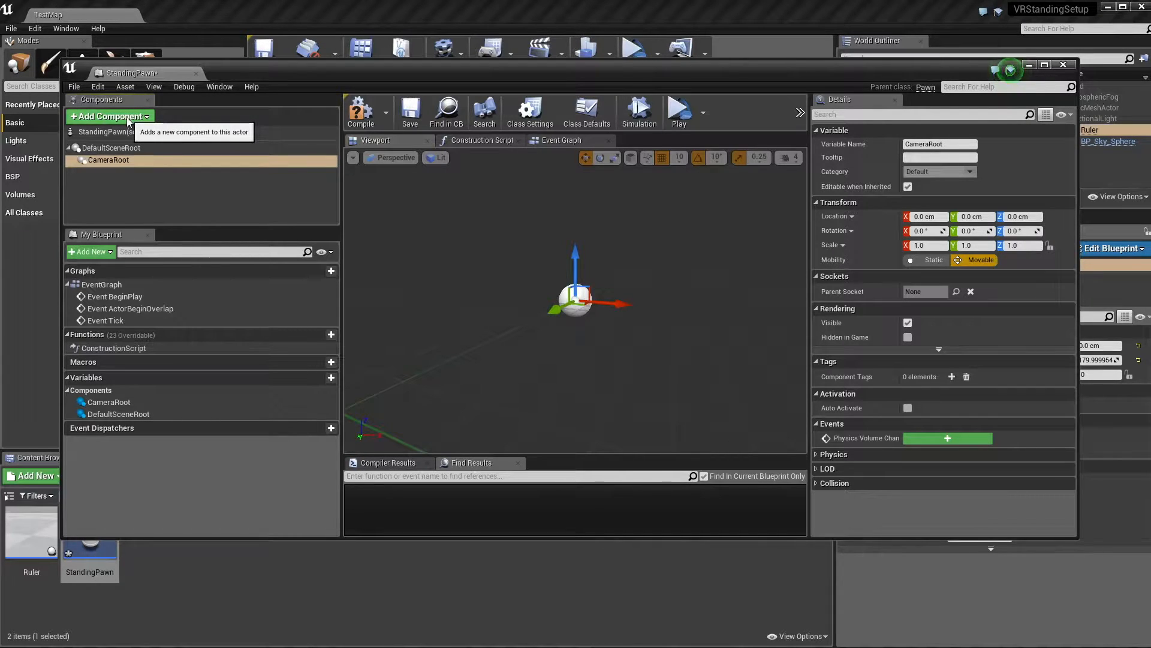
# Add a Camera component and nest it beneath CameraRoot.
pyautogui.write('Camer')
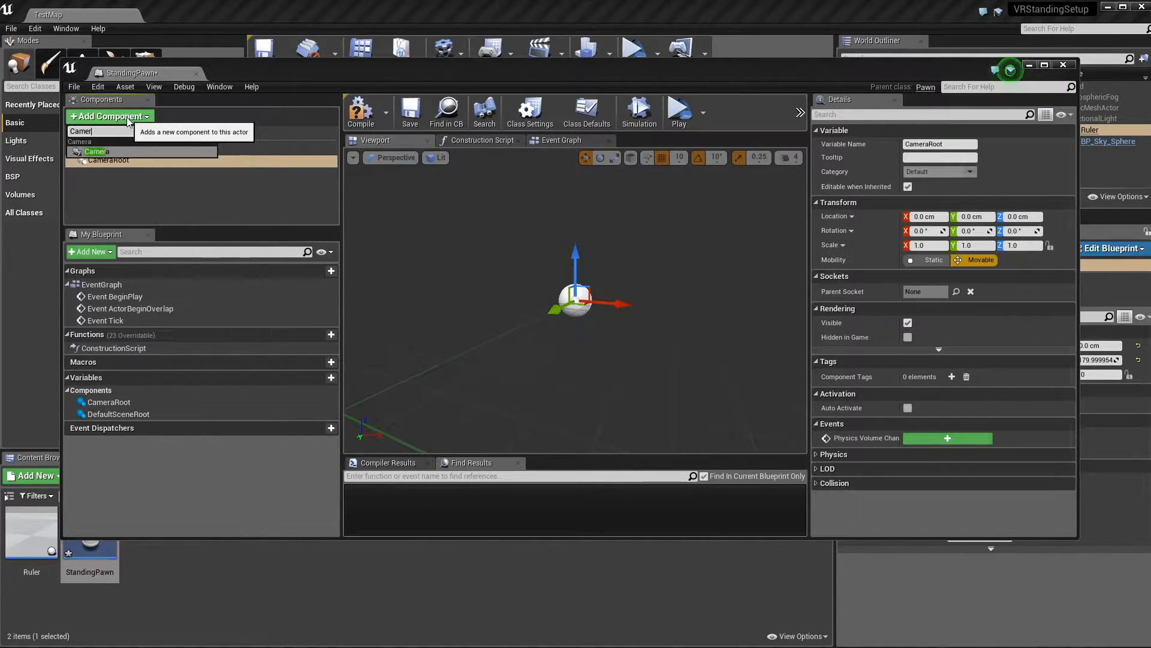
pyautogui.click(95, 151)
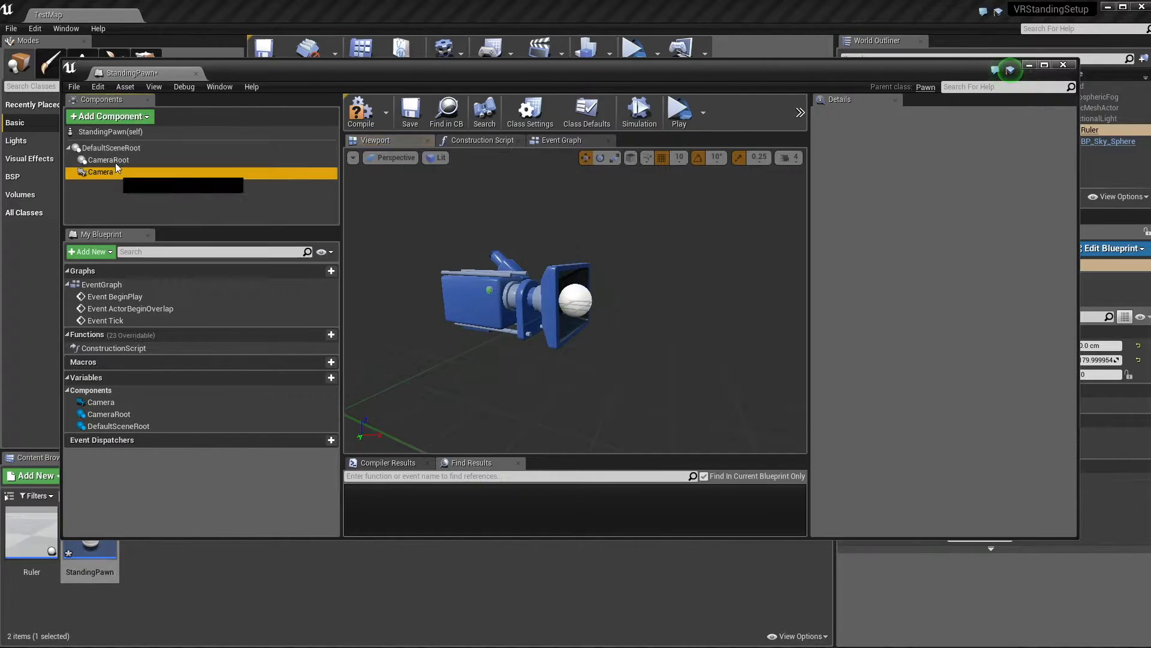
pyautogui.click(101, 171)
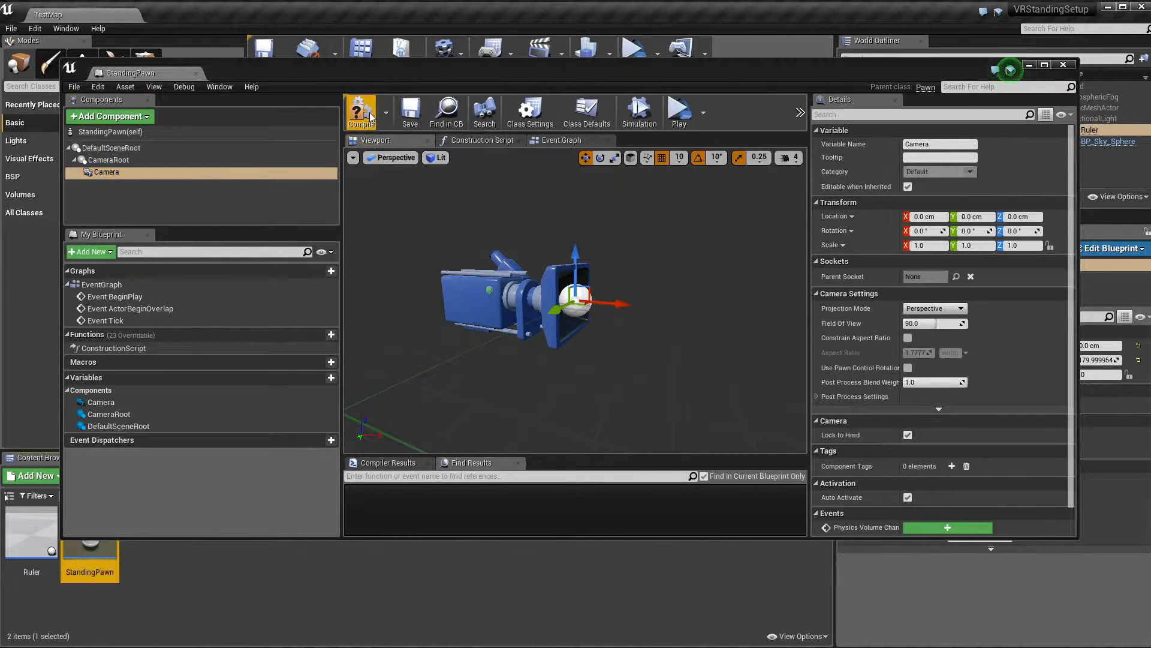
pyautogui.moveTo(360, 111)
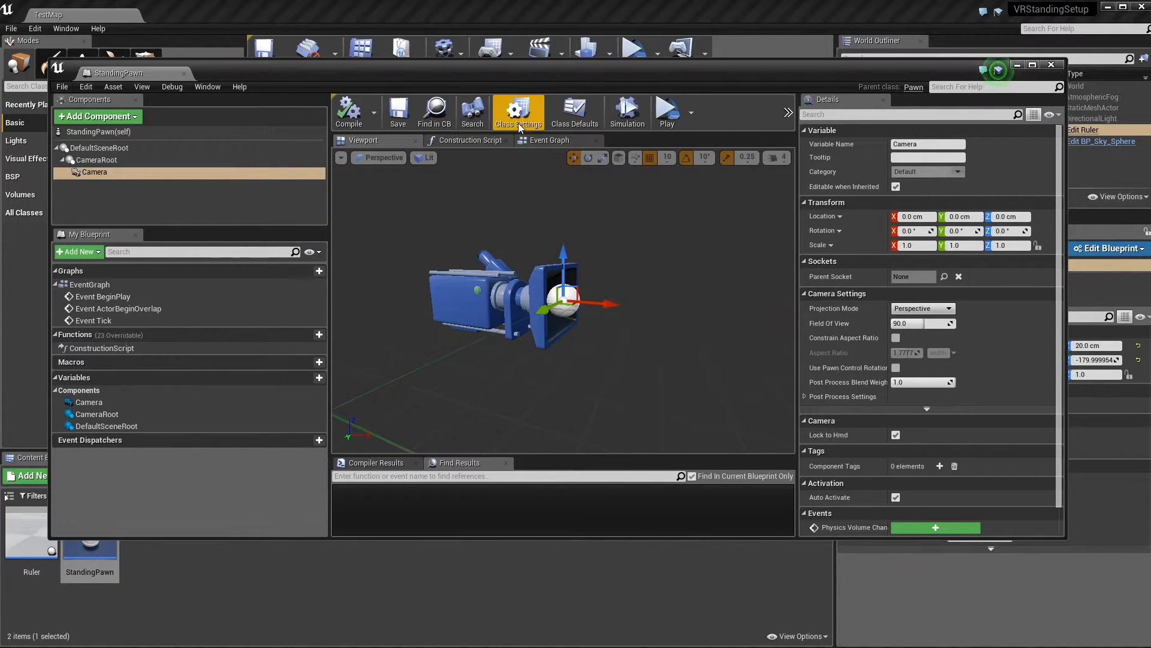
# In StandingPawn's Event Graph, search the node actions for 'set t'.
pyautogui.click(547, 140)
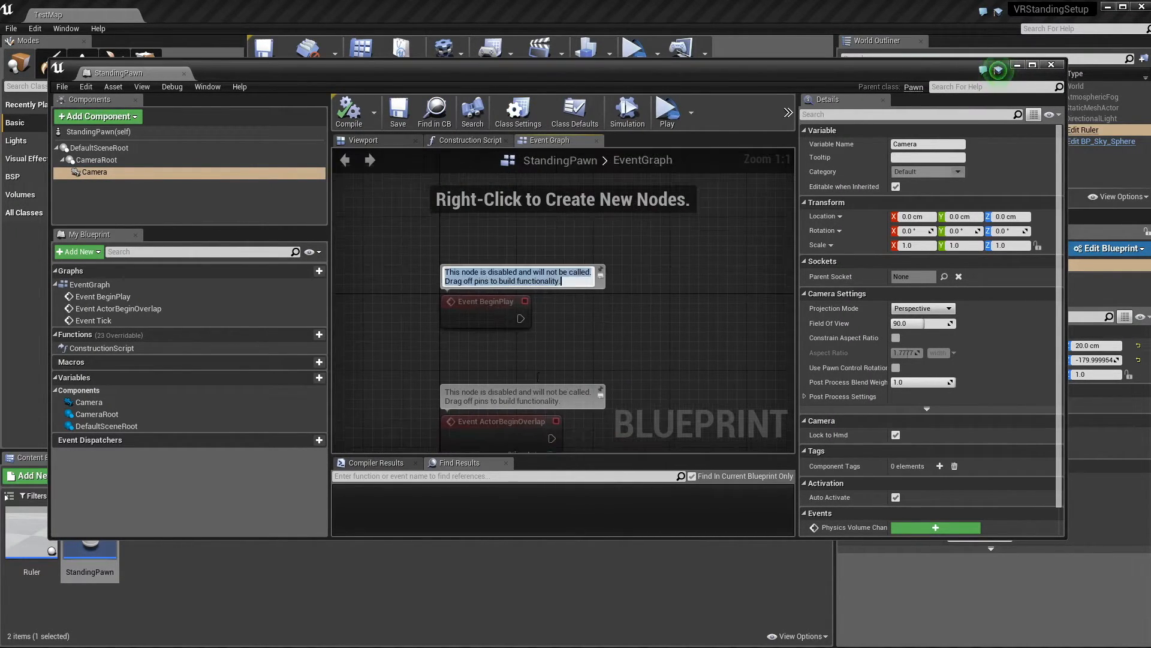
pyautogui.rightClick(509, 251)
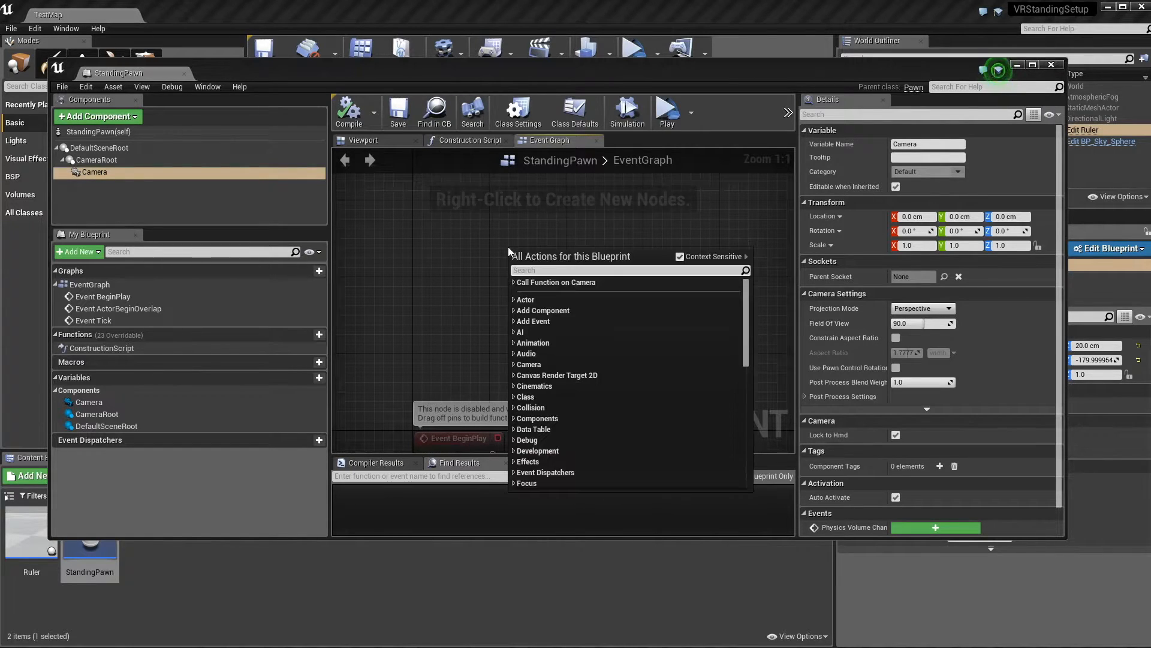
pyautogui.write('set t')
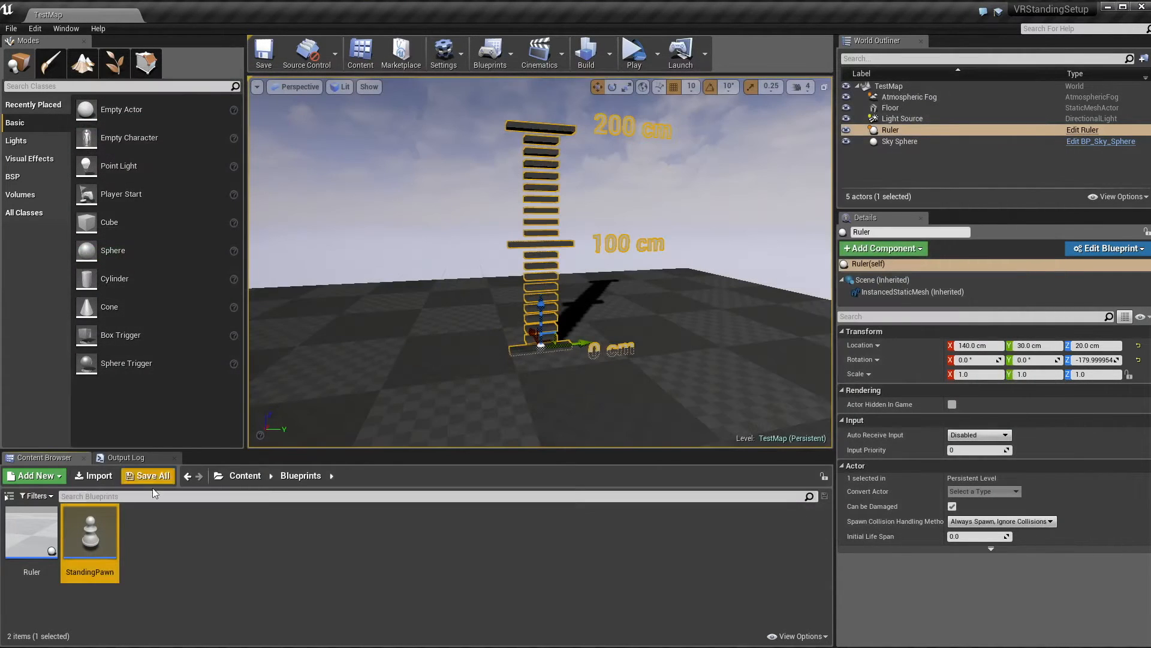
# Drop StandingPawn into TestMap, set Auto Possess Player to Player 0, and Play in VR.
pyautogui.moveTo(90, 530); pyautogui.dragTo(576, 397)
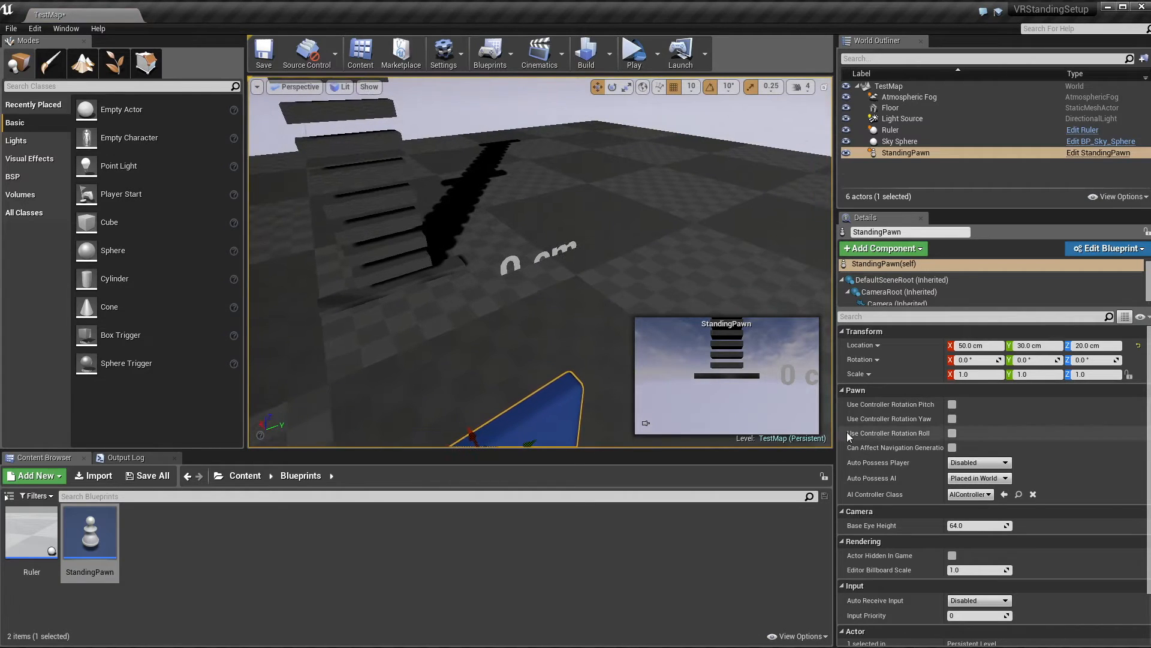
pyautogui.click(978, 462)
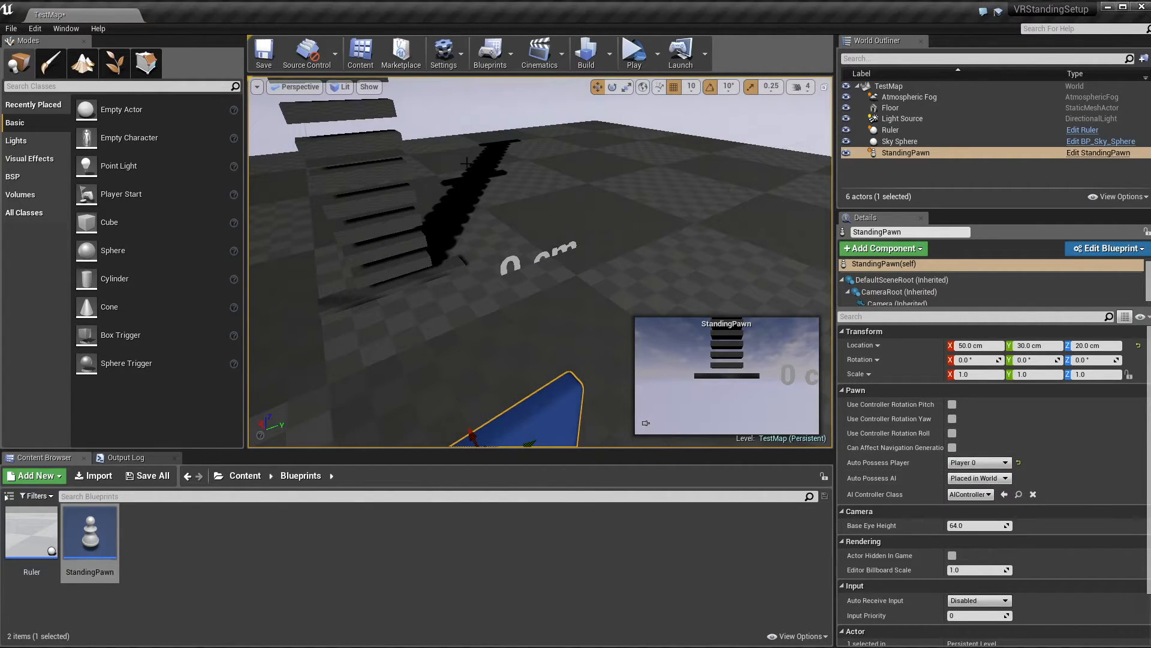
pyautogui.moveTo(633, 52)
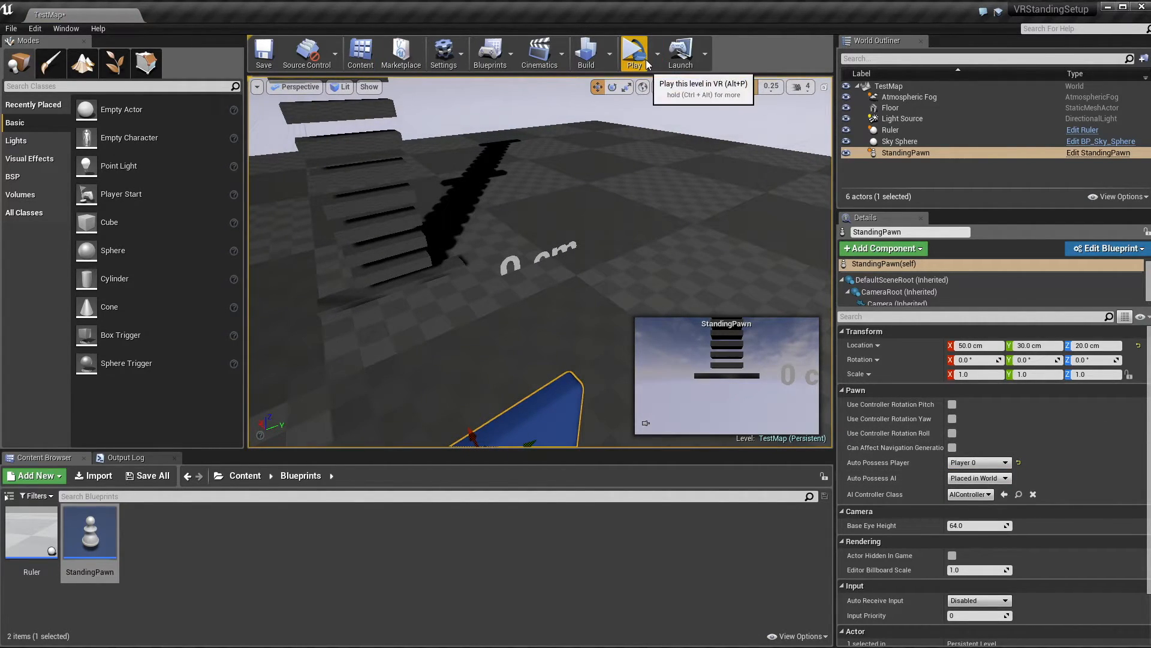
pyautogui.click(633, 51)
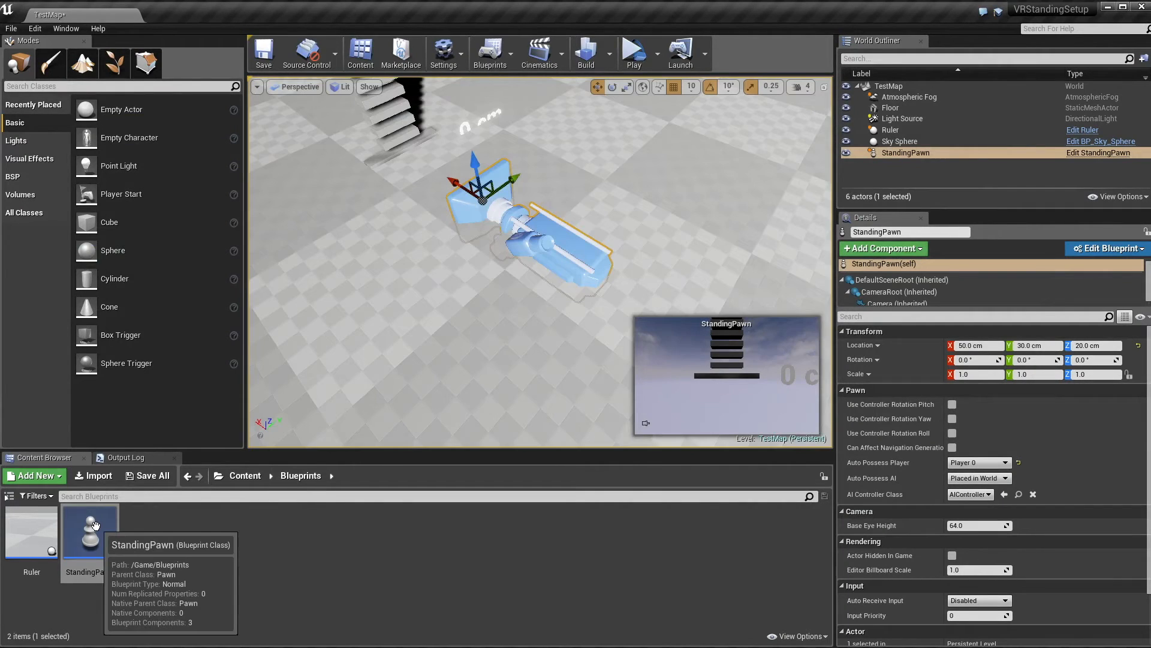
pyautogui.doubleClick(84, 526)
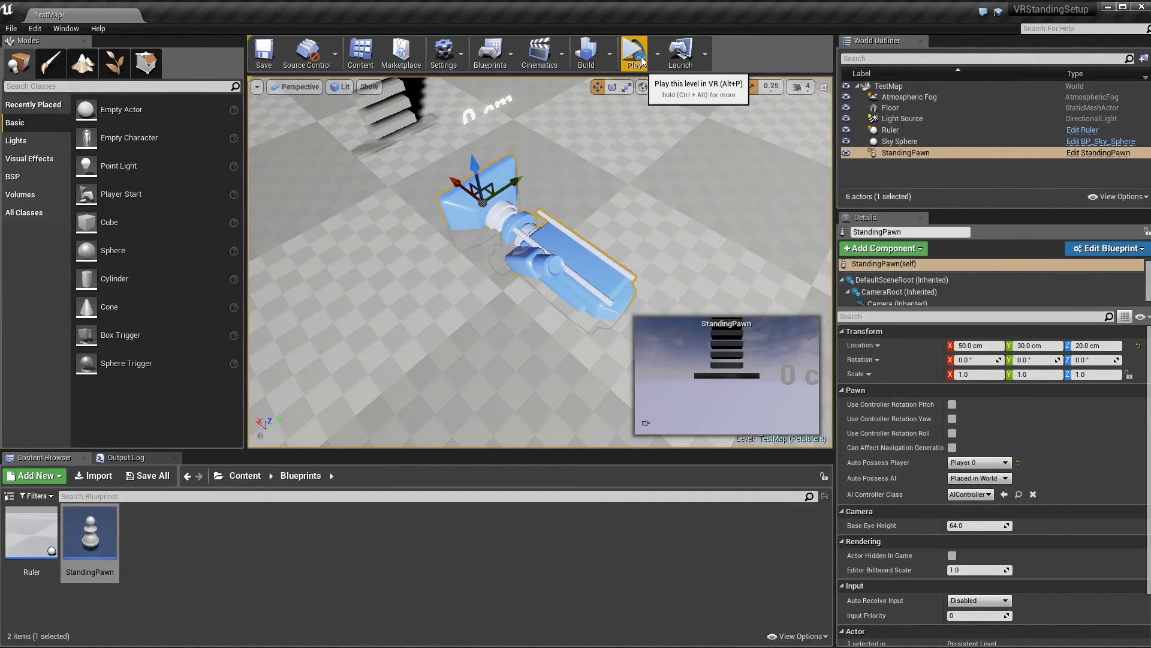
pyautogui.click(633, 47)
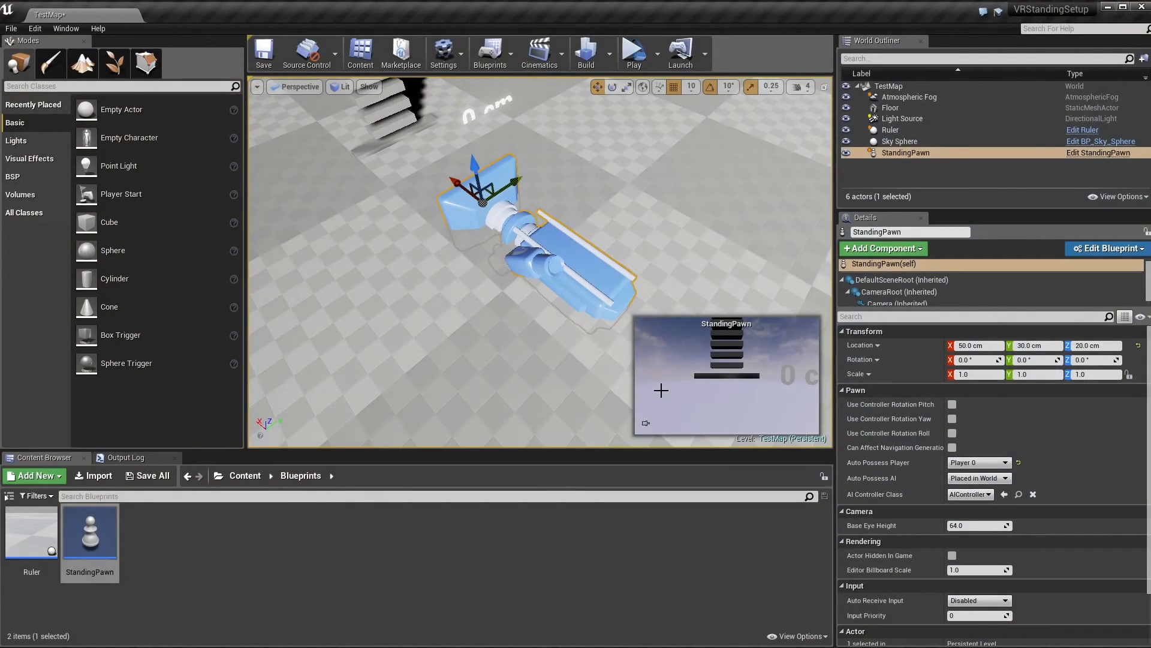
# Open StandingPawn's Event Graph, set Set Tracking Origin to Eye Level, and save.
pyautogui.doubleClick(89, 531)
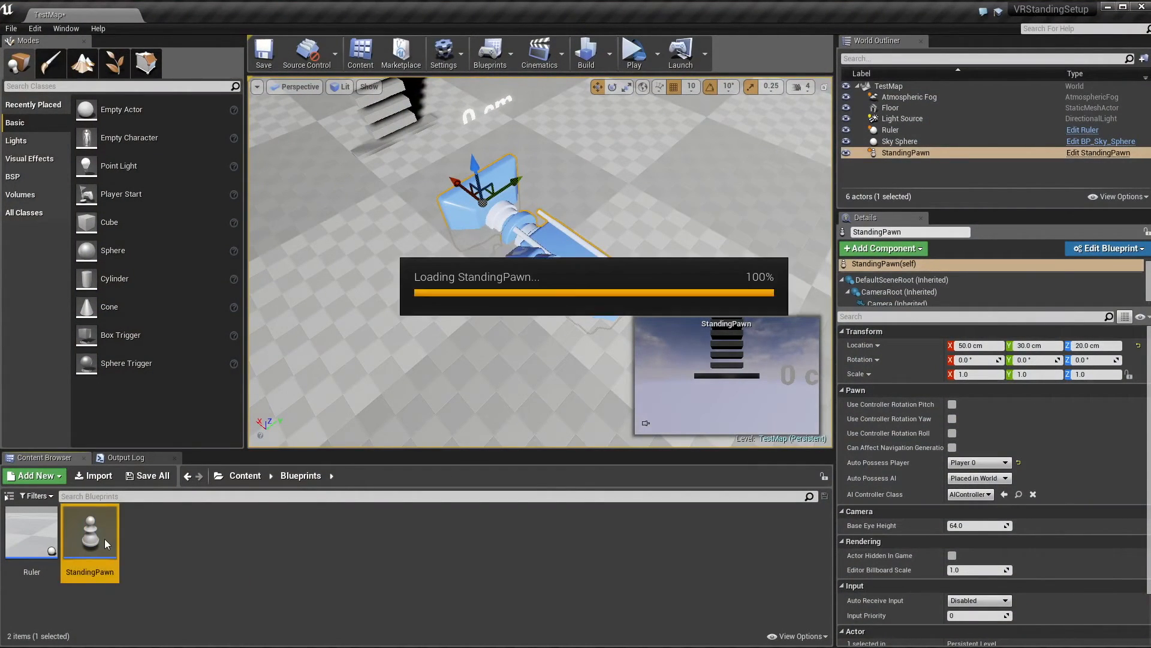
pyautogui.doubleClick(90, 531)
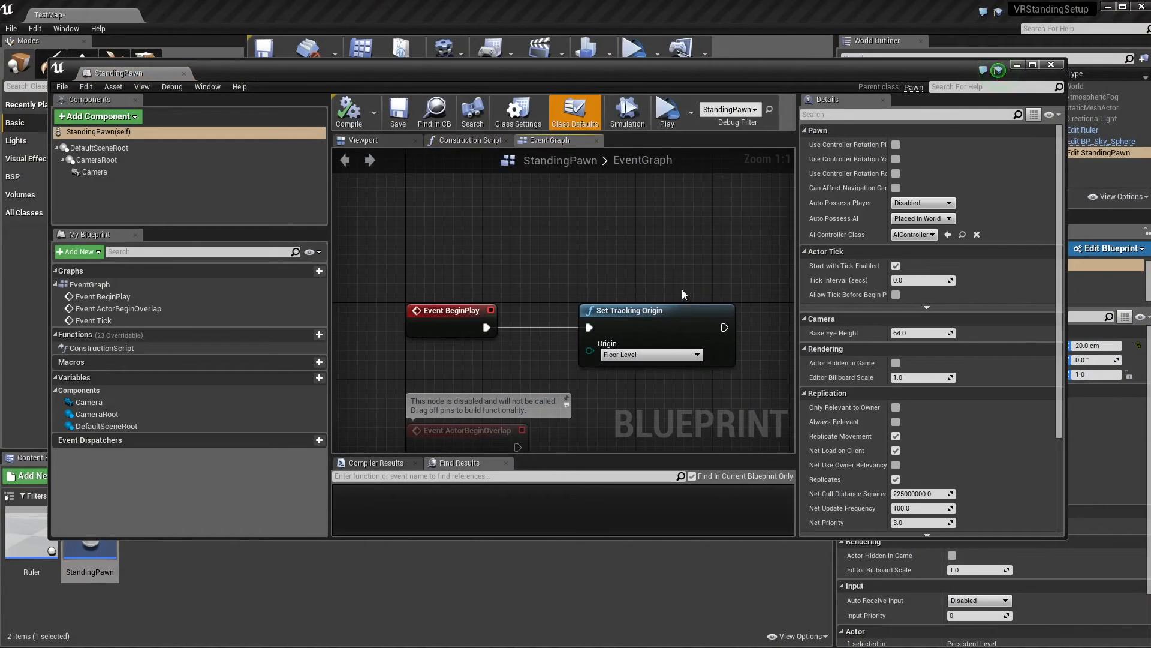
pyautogui.moveTo(642, 281)
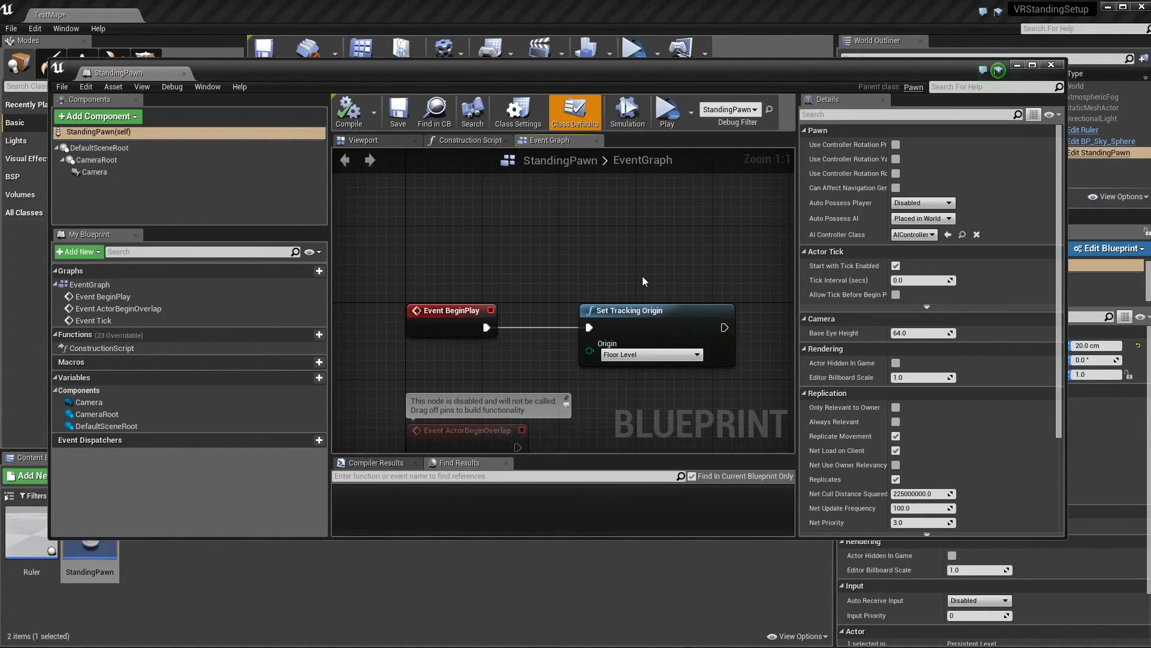
pyautogui.moveTo(649, 294)
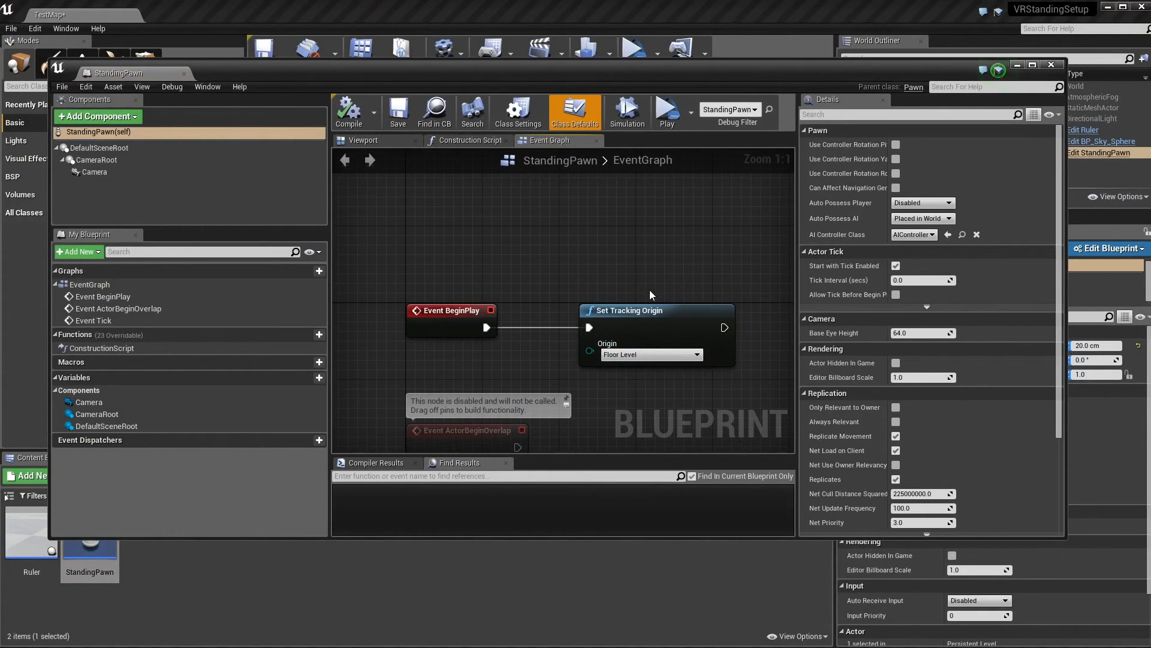
pyautogui.click(650, 354)
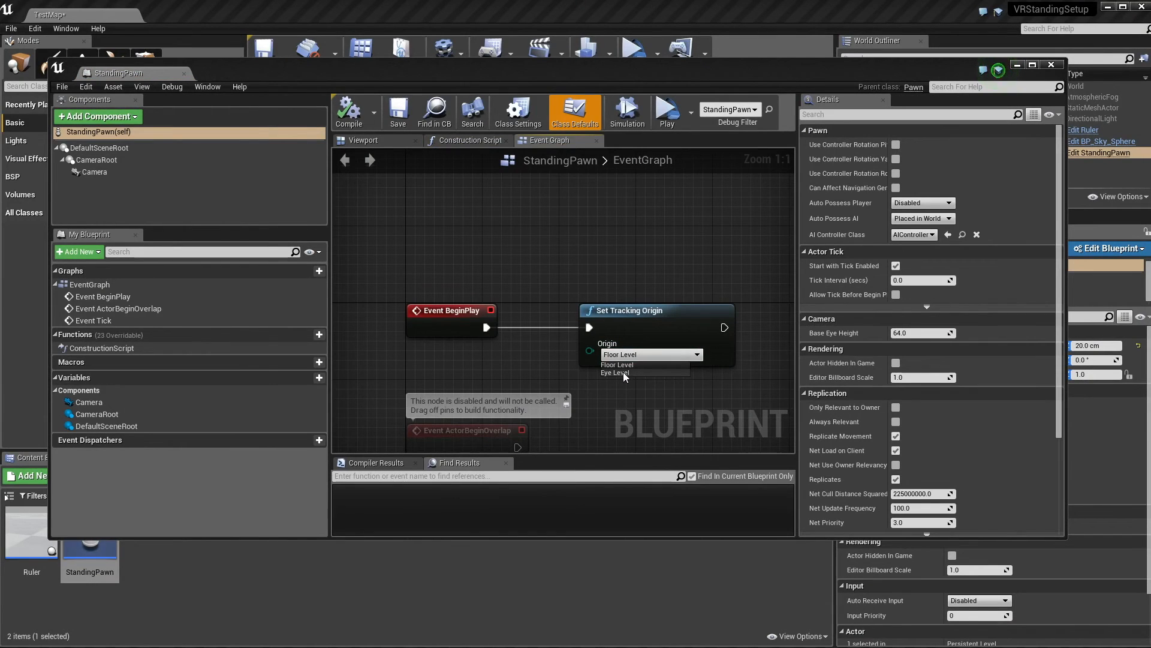
pyautogui.click(614, 372)
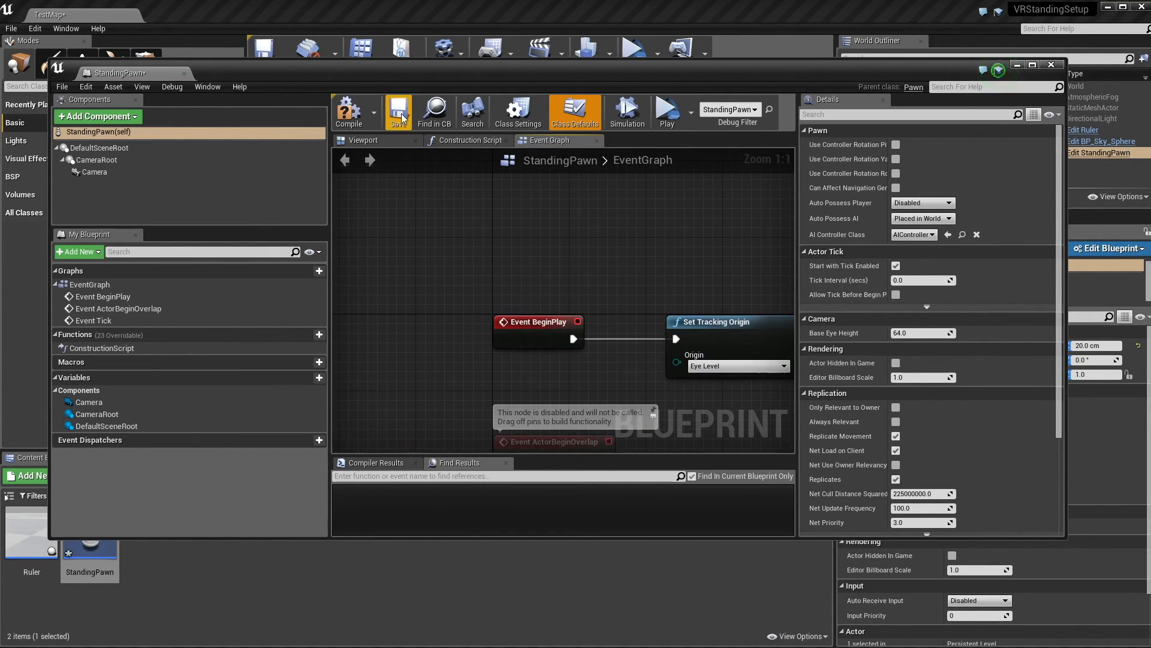
pyautogui.click(398, 110)
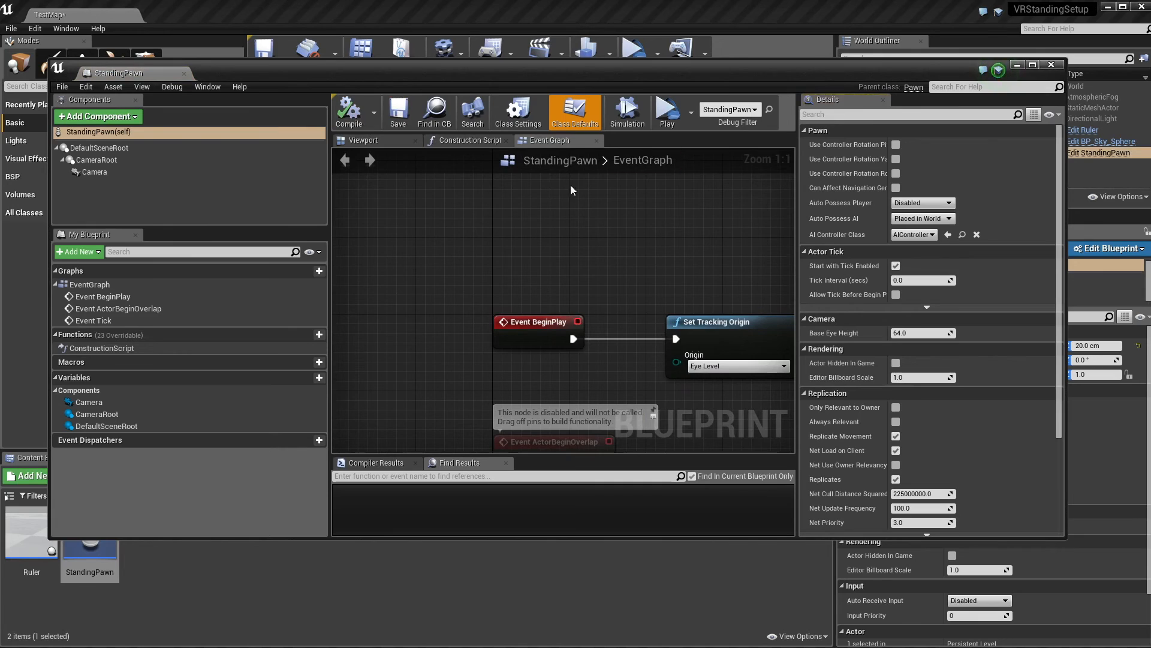